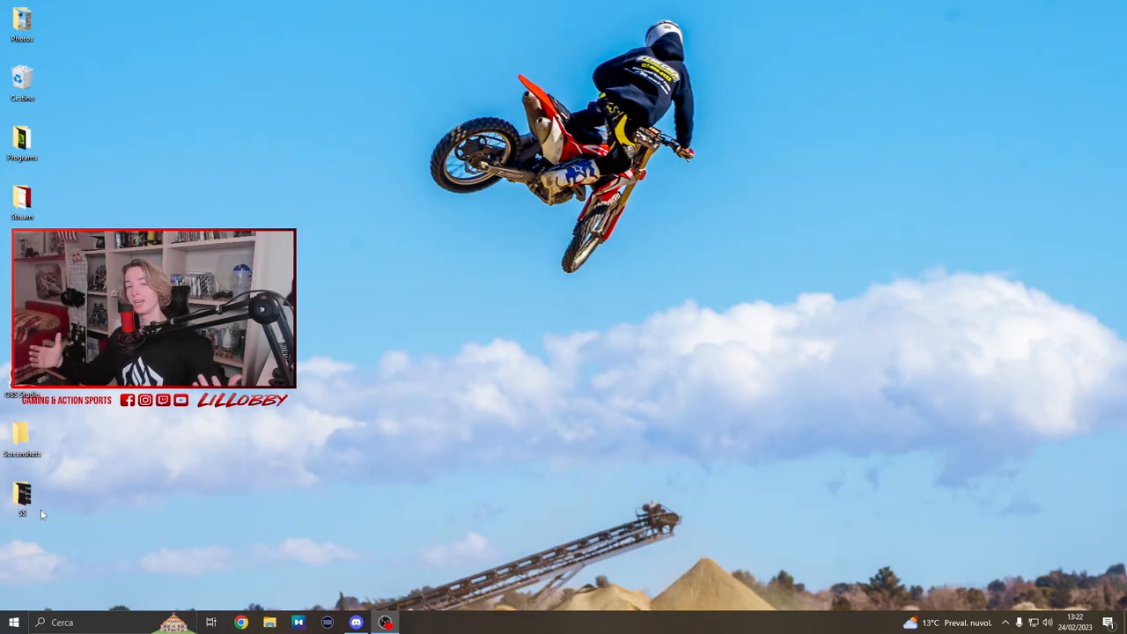
pyautogui.moveTo(127, 458)
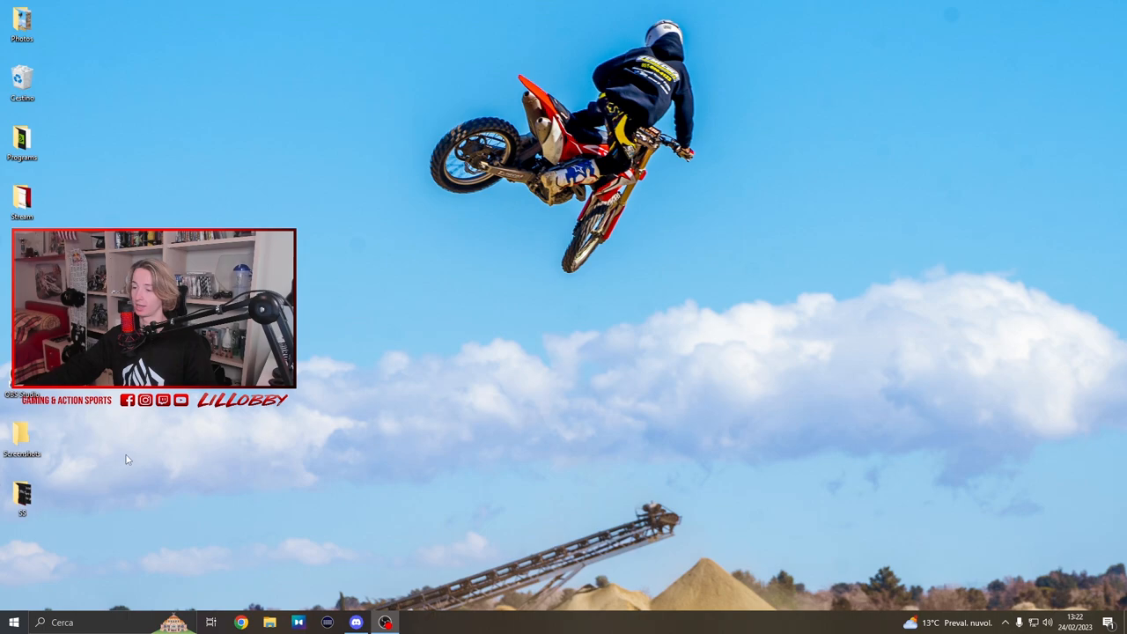
# Step: Bring up the MAXHUD MOD pinned message with its download link in the mx-bikes channel
pyautogui.click(356, 622)
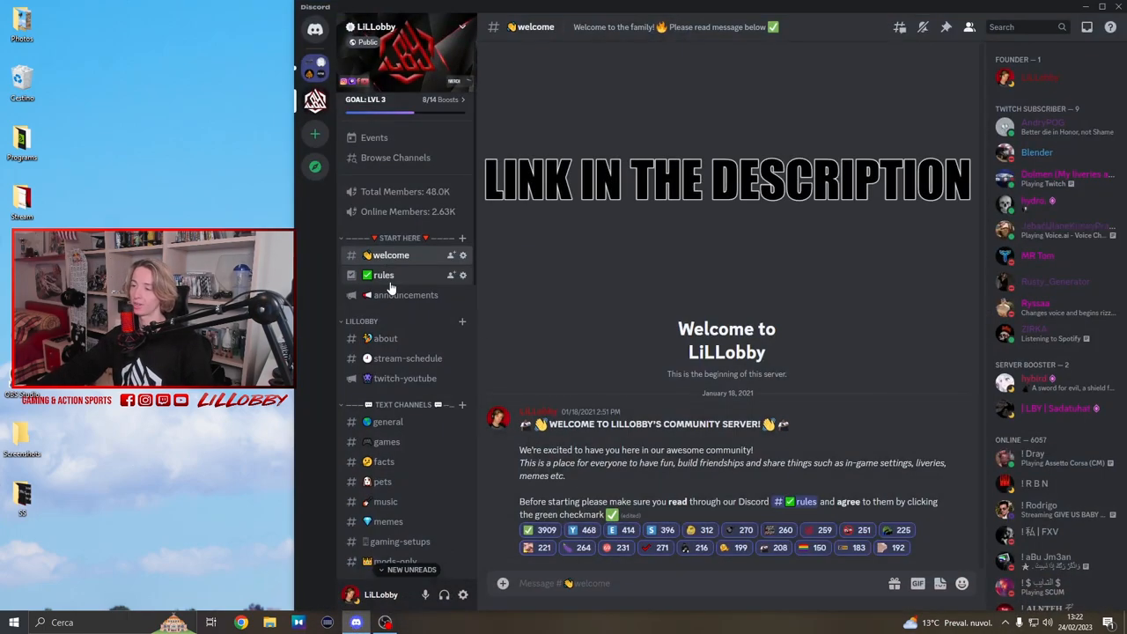
pyautogui.scroll(-3)
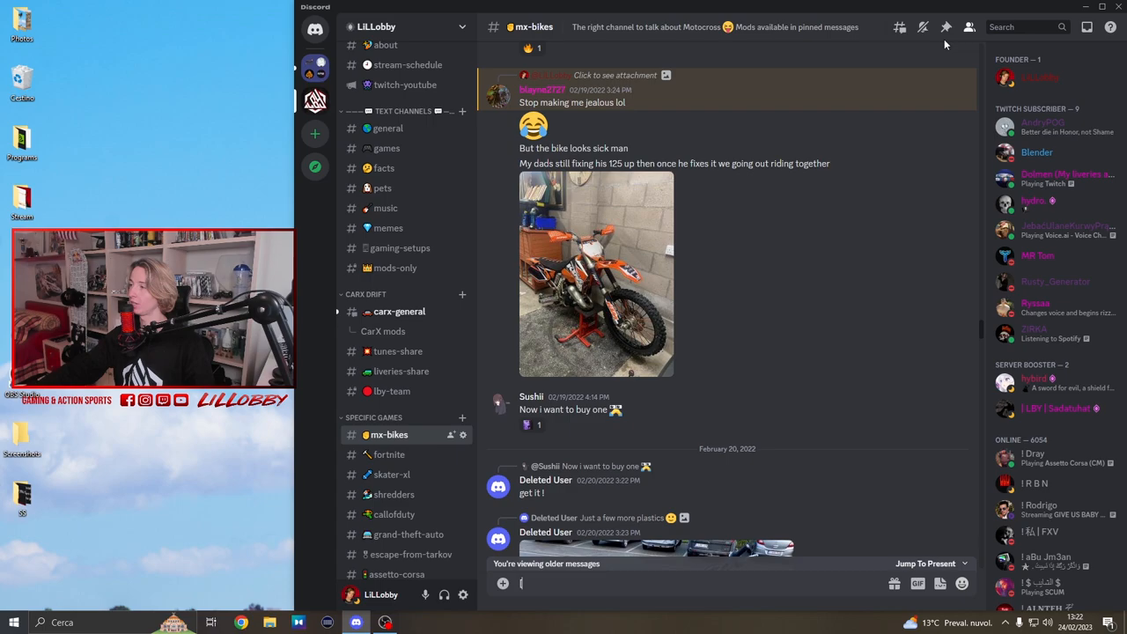
pyautogui.click(948, 26)
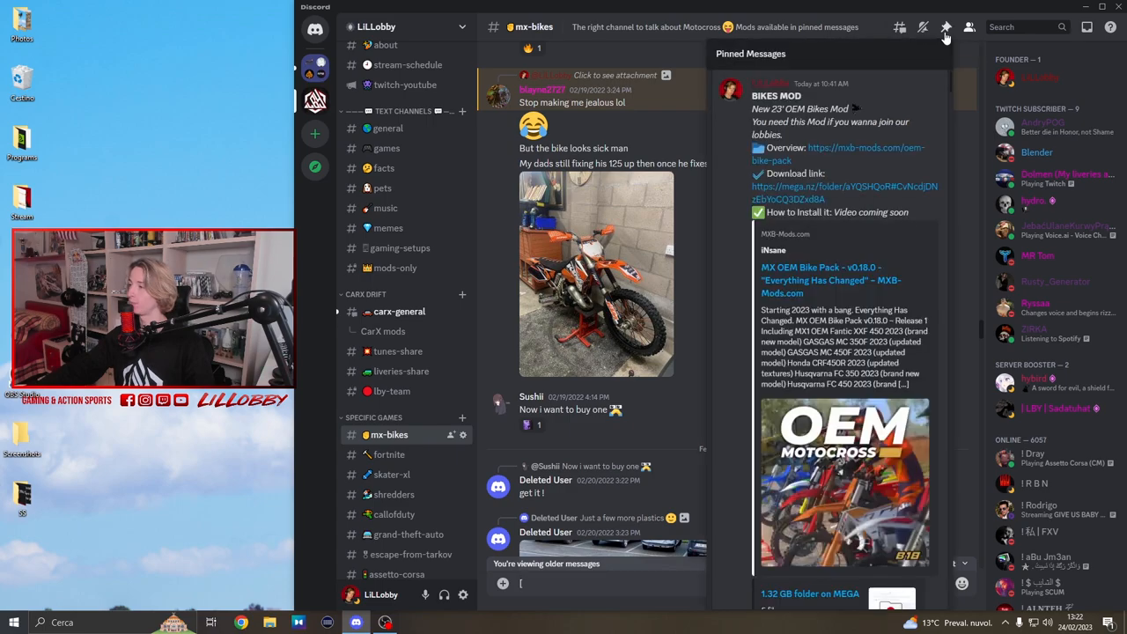
pyautogui.scroll(-3)
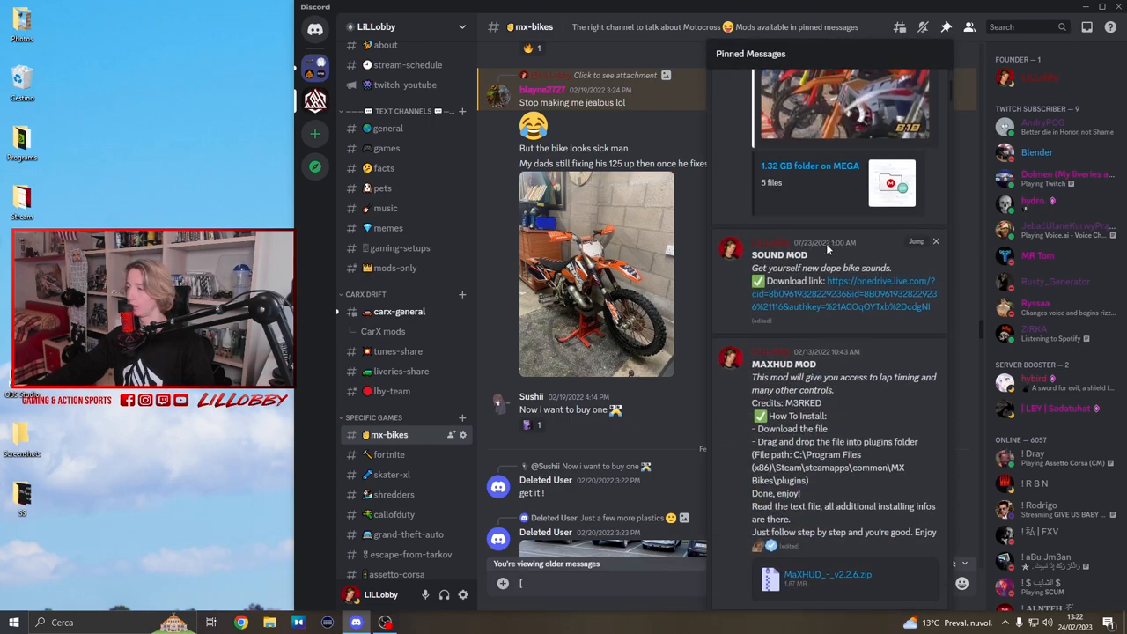
pyautogui.scroll(-3)
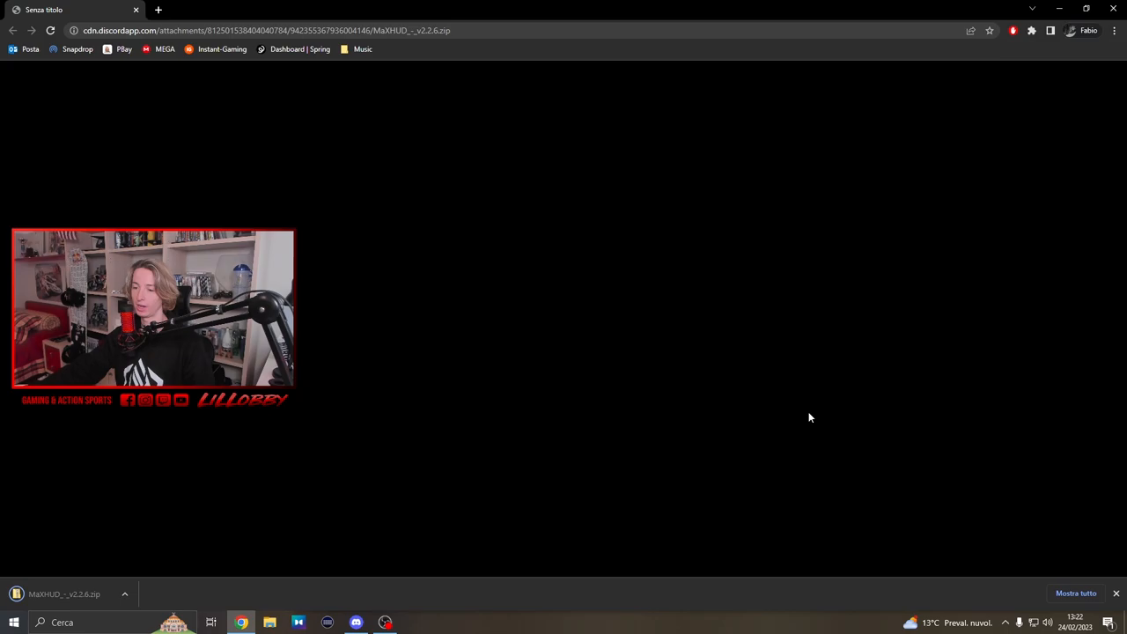
pyautogui.moveTo(120, 560)
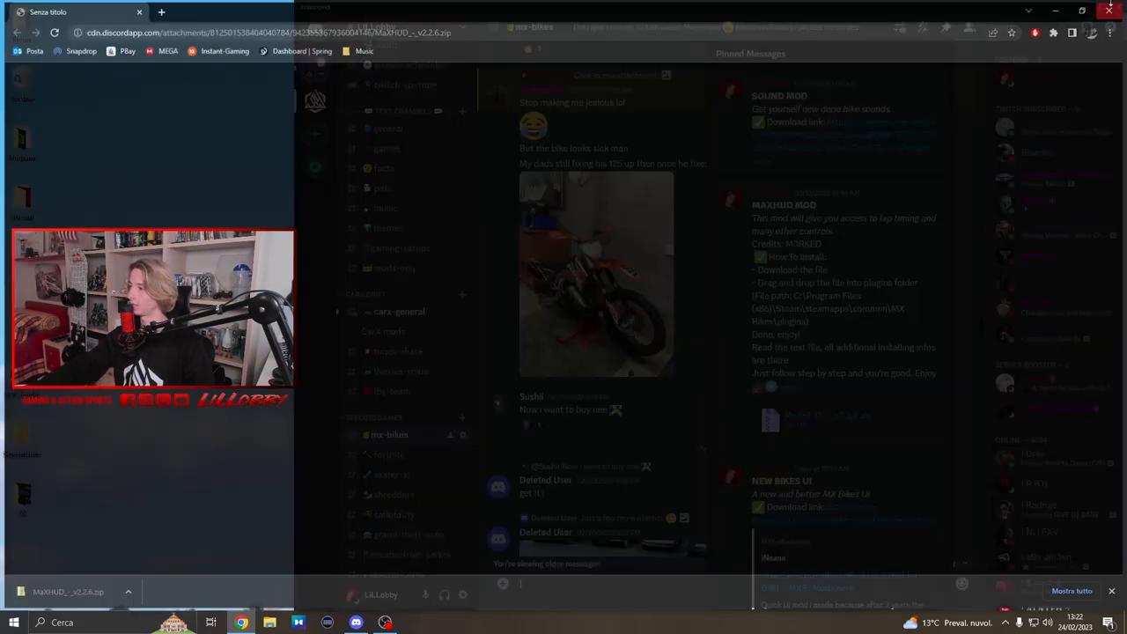
# Step: Download the MaxHUD zip attachment from the pinned message in Chrome
pyautogui.rightClick(862, 250)
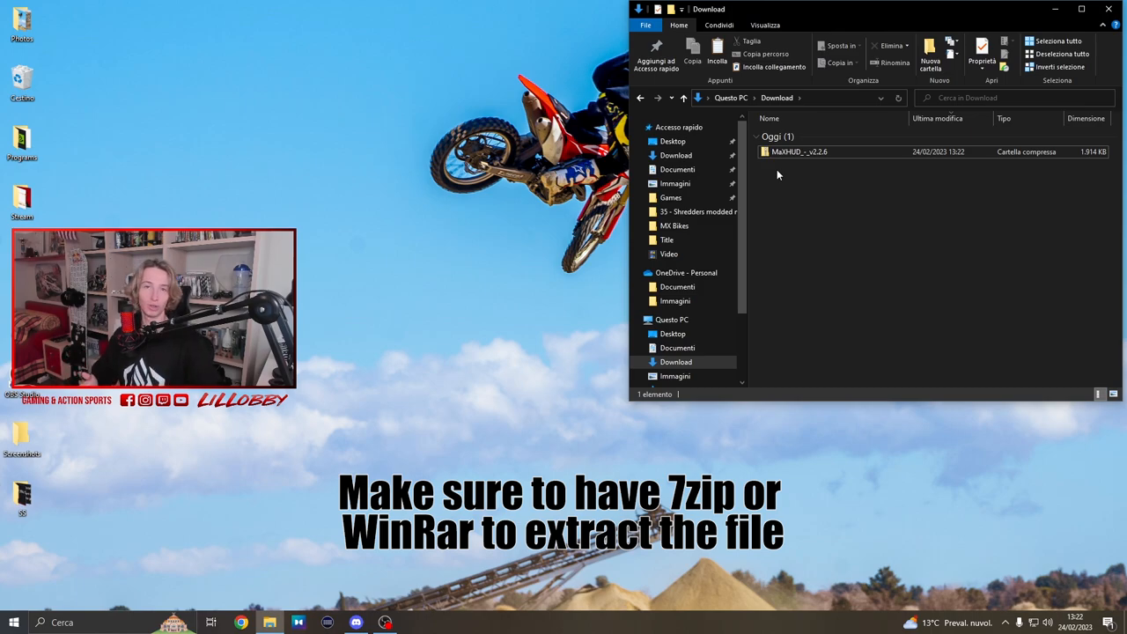
pyautogui.moveTo(807, 152)
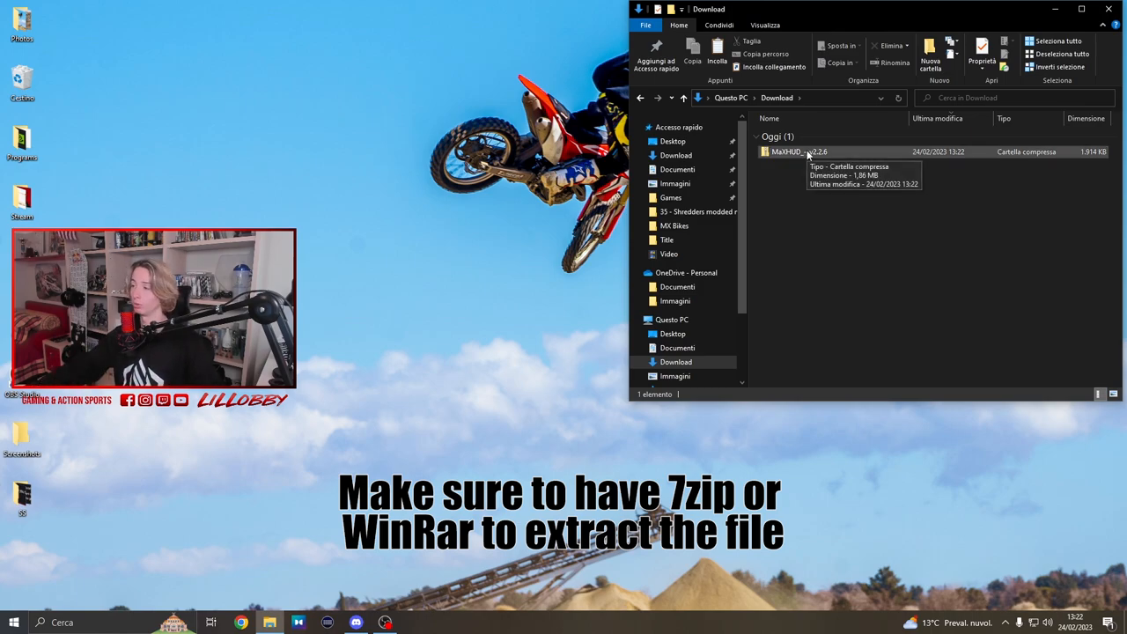
# Step: Extract the MaxHUD zip into Downloads using 7-Zip's Extract here
pyautogui.rightClick(784, 151)
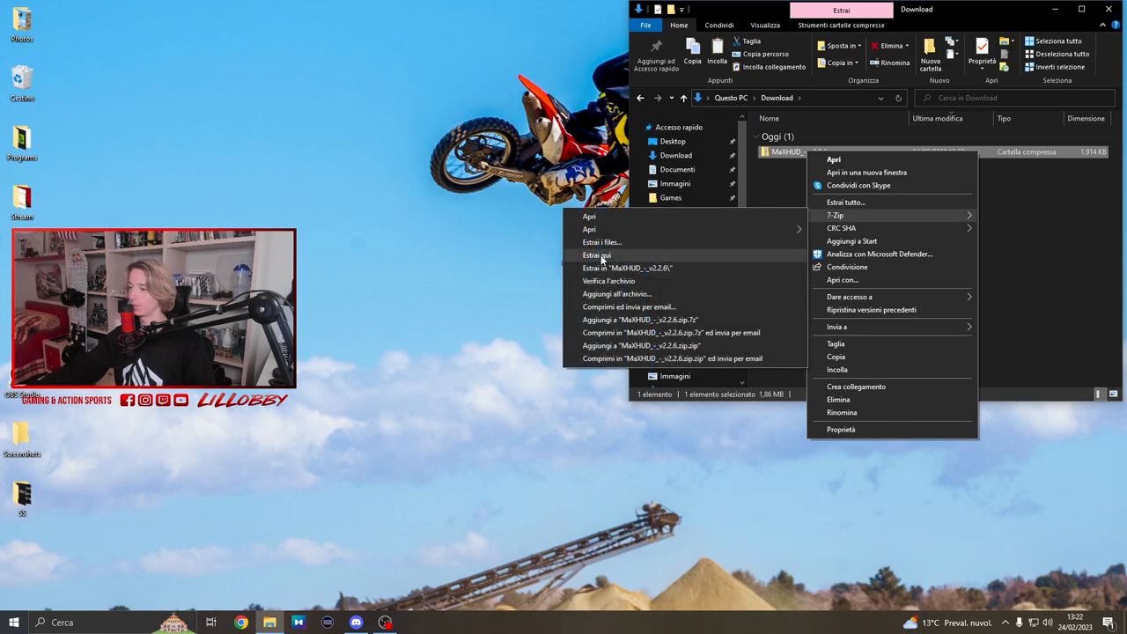
pyautogui.click(595, 254)
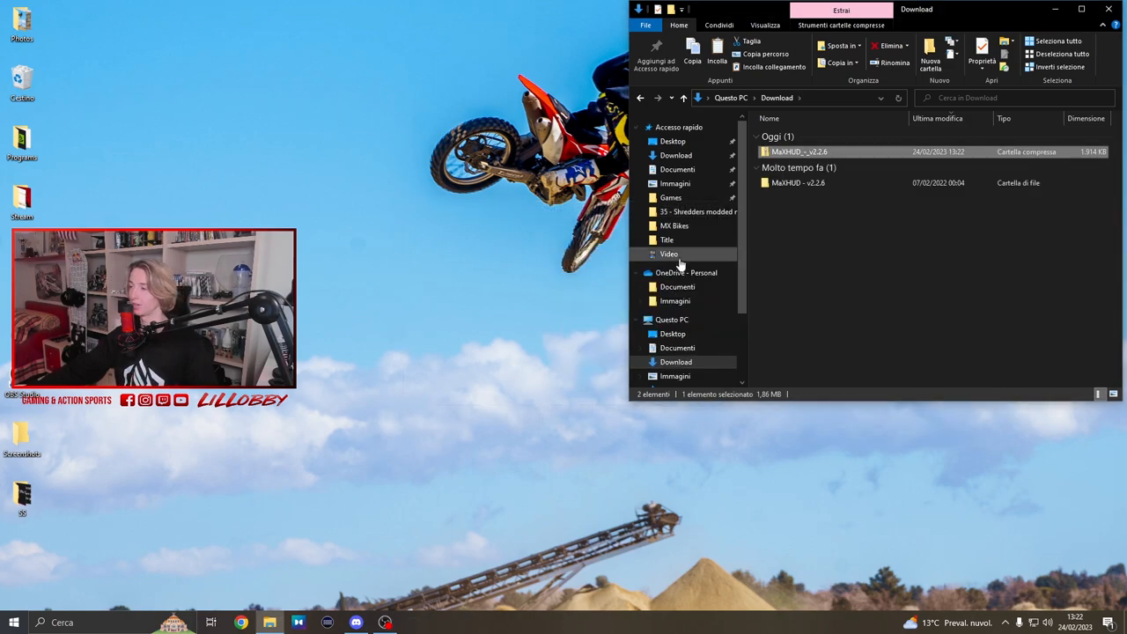
pyautogui.click(405, 338)
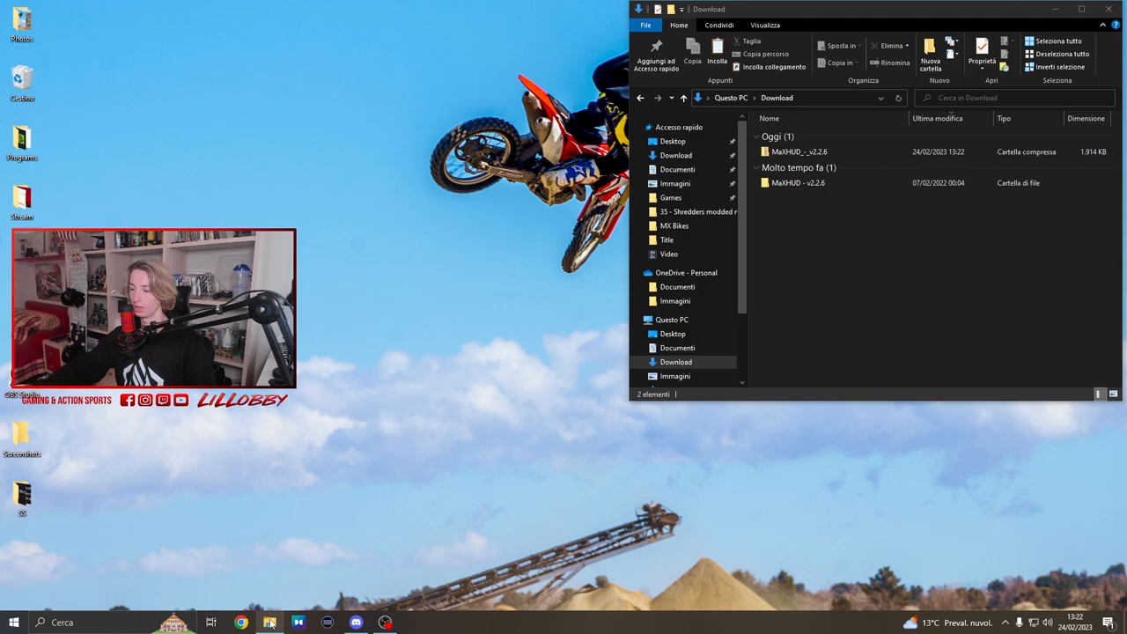
# Step: Navigate a second Explorer window to Steam's common\MX Bikes\plugins folder
pyautogui.rightClick(272, 624)
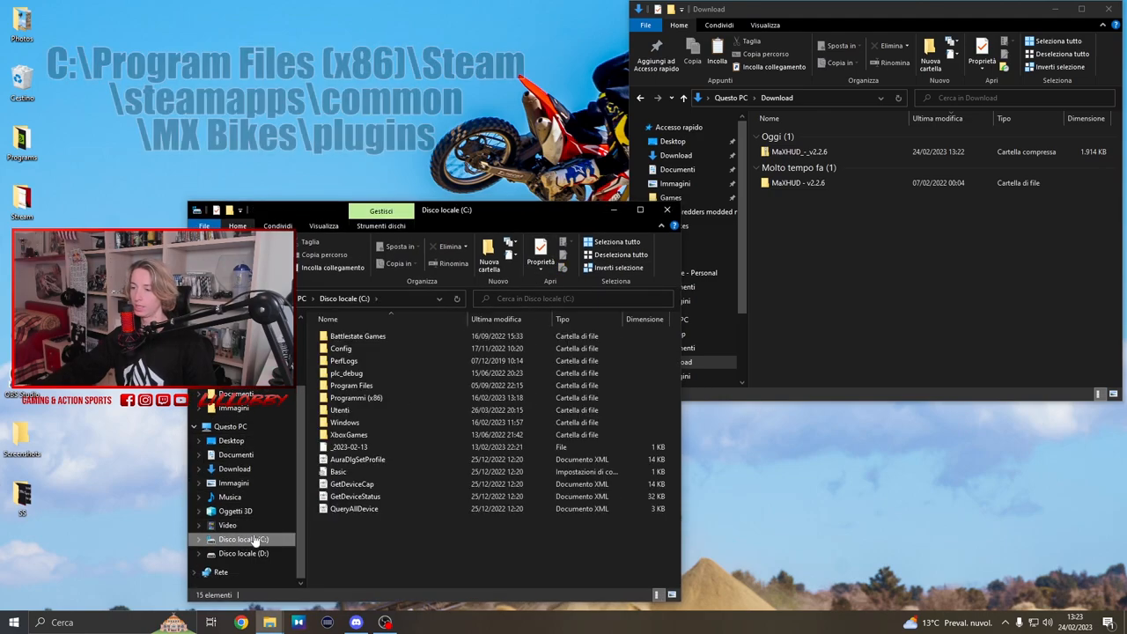
pyautogui.doubleClick(355, 398)
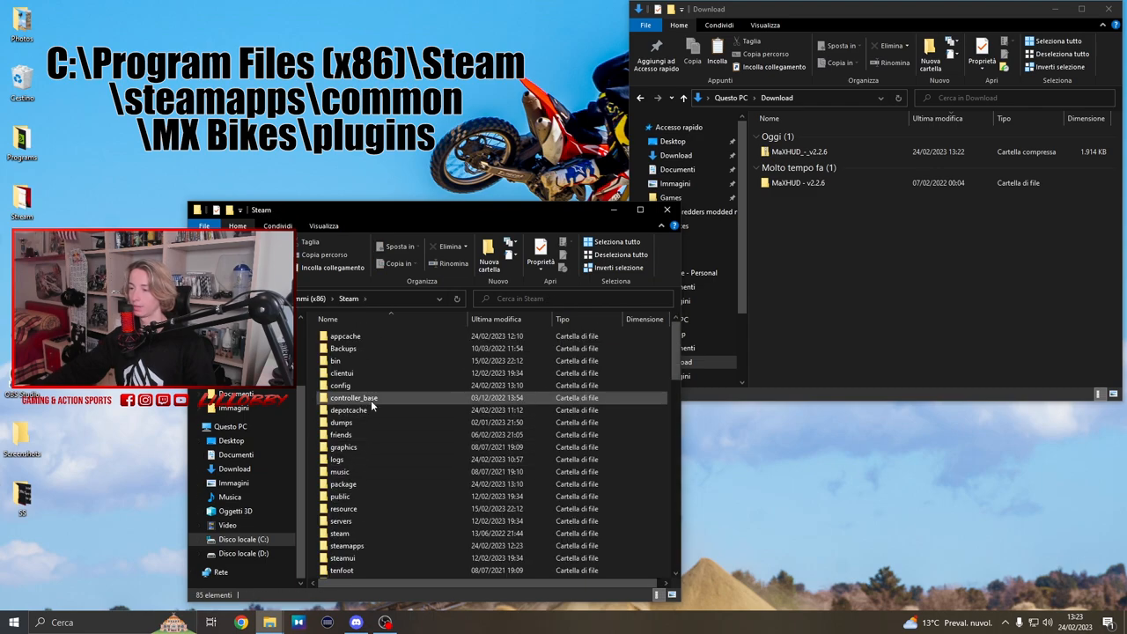
pyautogui.click(345, 546)
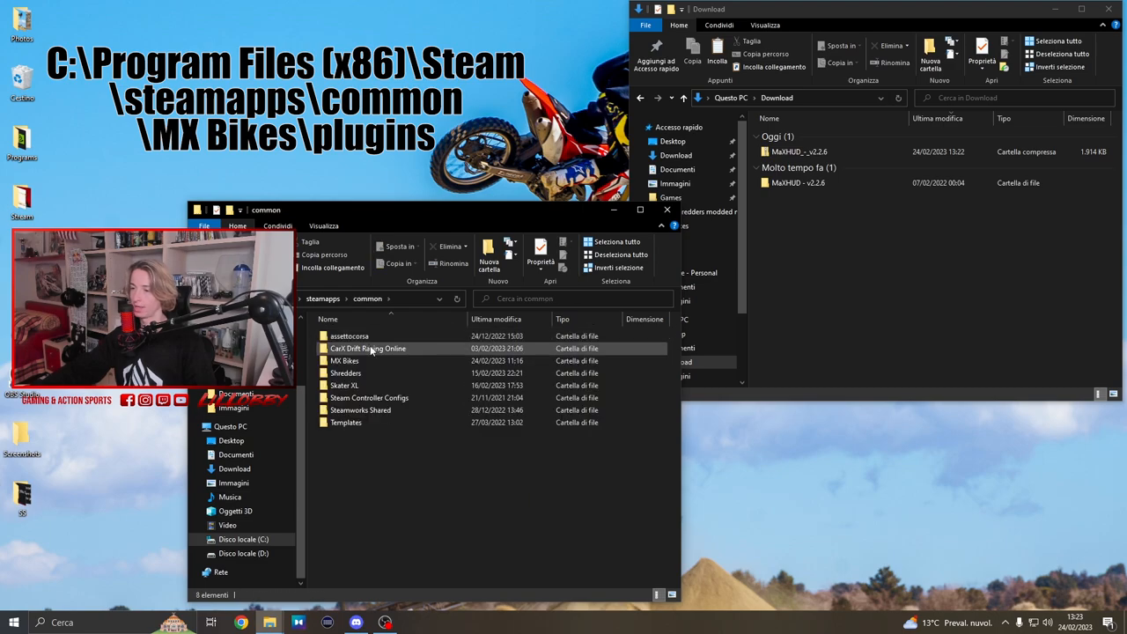
pyautogui.doubleClick(346, 360)
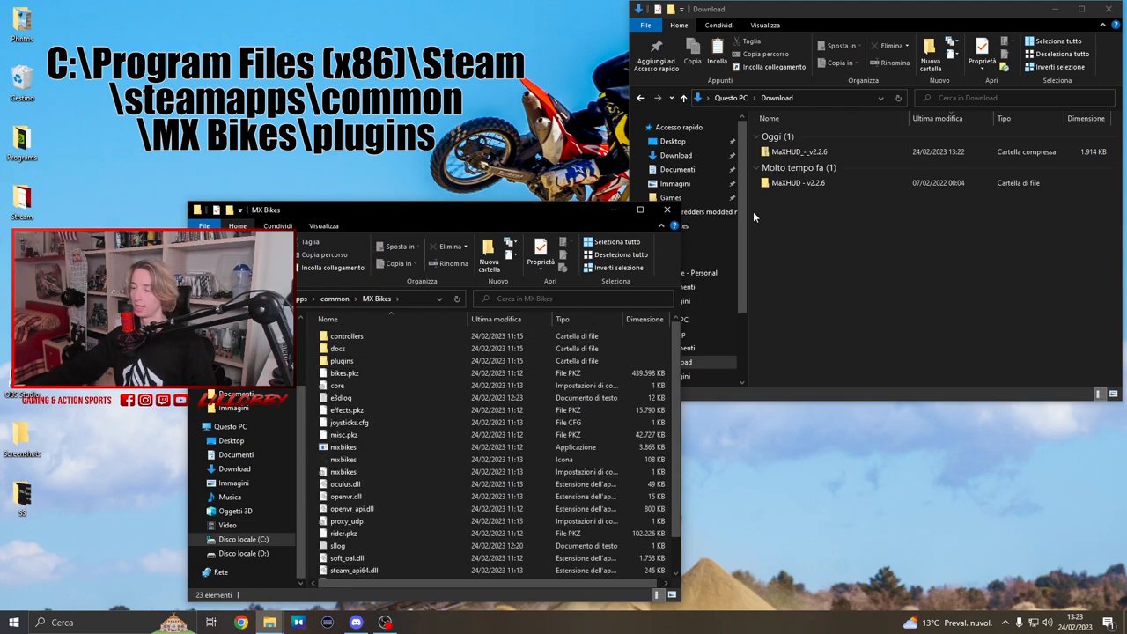
pyautogui.doubleClick(341, 360)
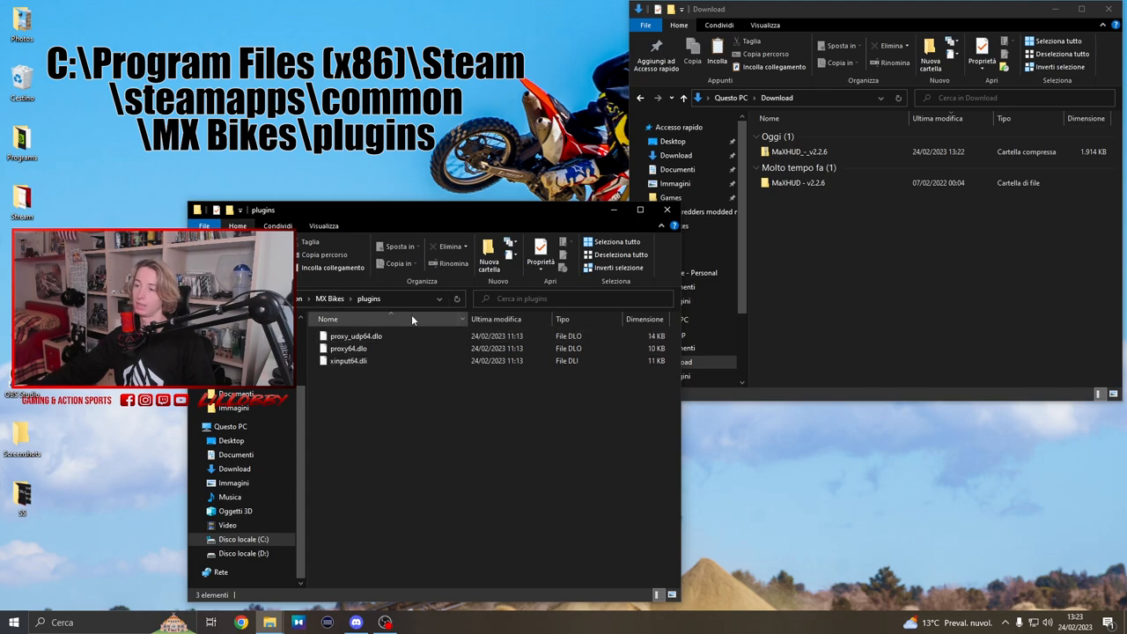
# Step: Select MaxHUD_data and MaxHUD_MXB64.dlo in the extracted MaXHUD v2.2.6 folder for copying to plugins
pyautogui.click(798, 181)
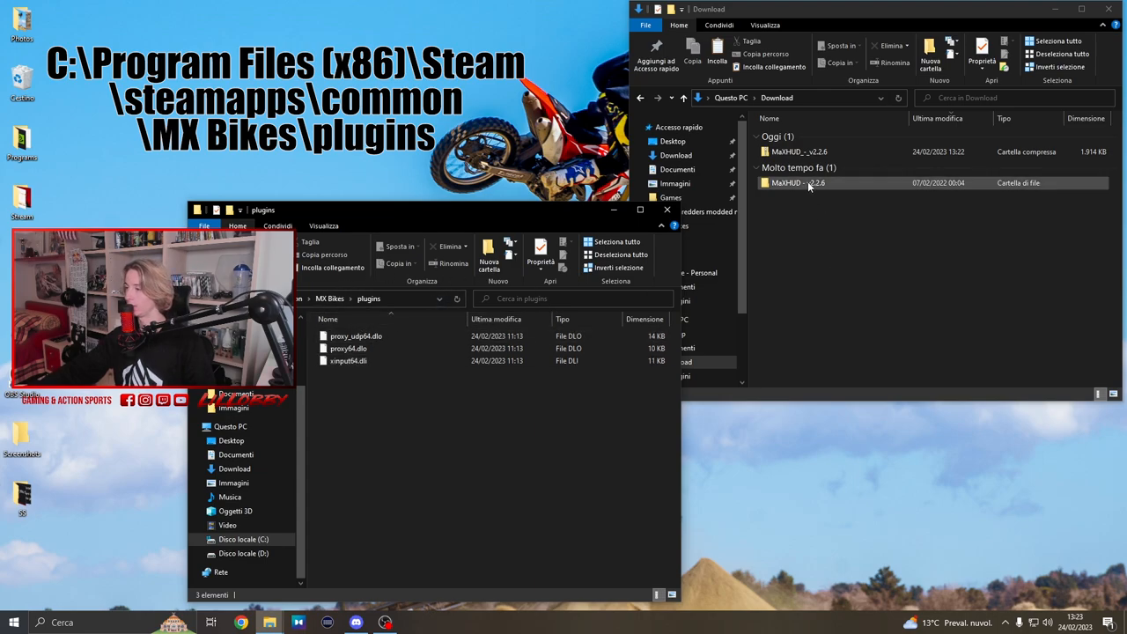
pyautogui.doubleClick(785, 181)
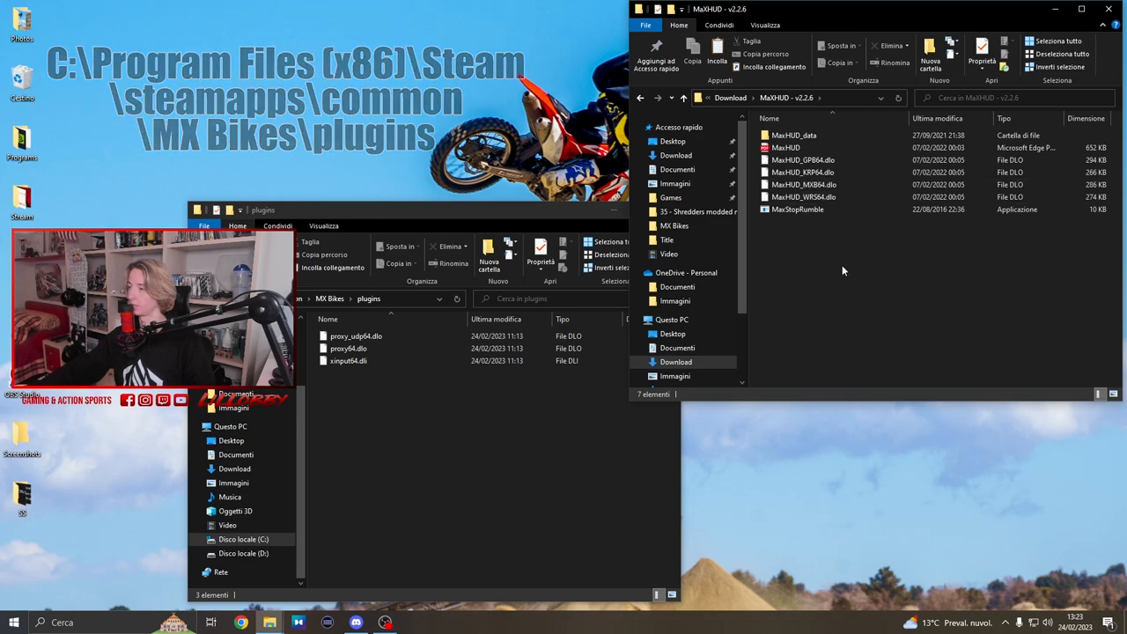
pyautogui.click(786, 148)
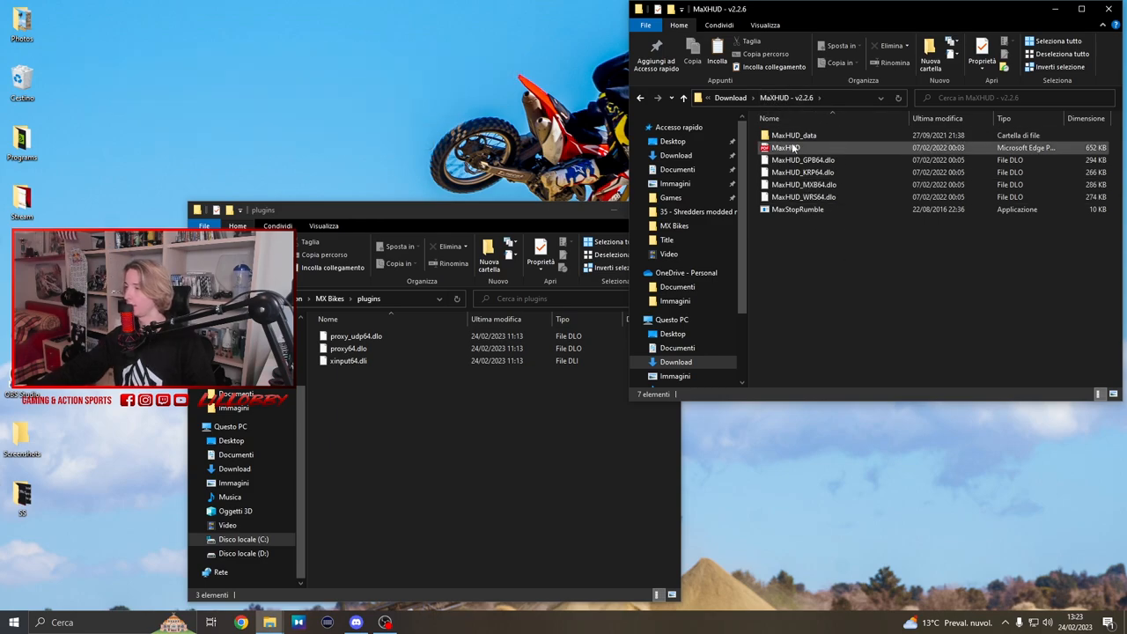
pyautogui.click(792, 133)
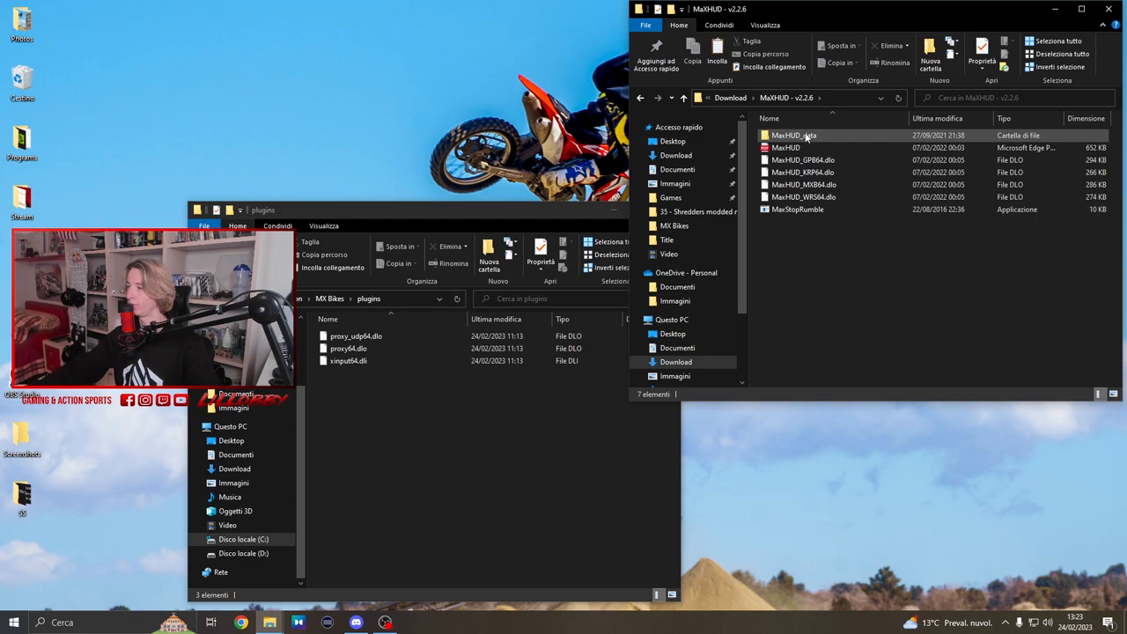
pyautogui.click(786, 159)
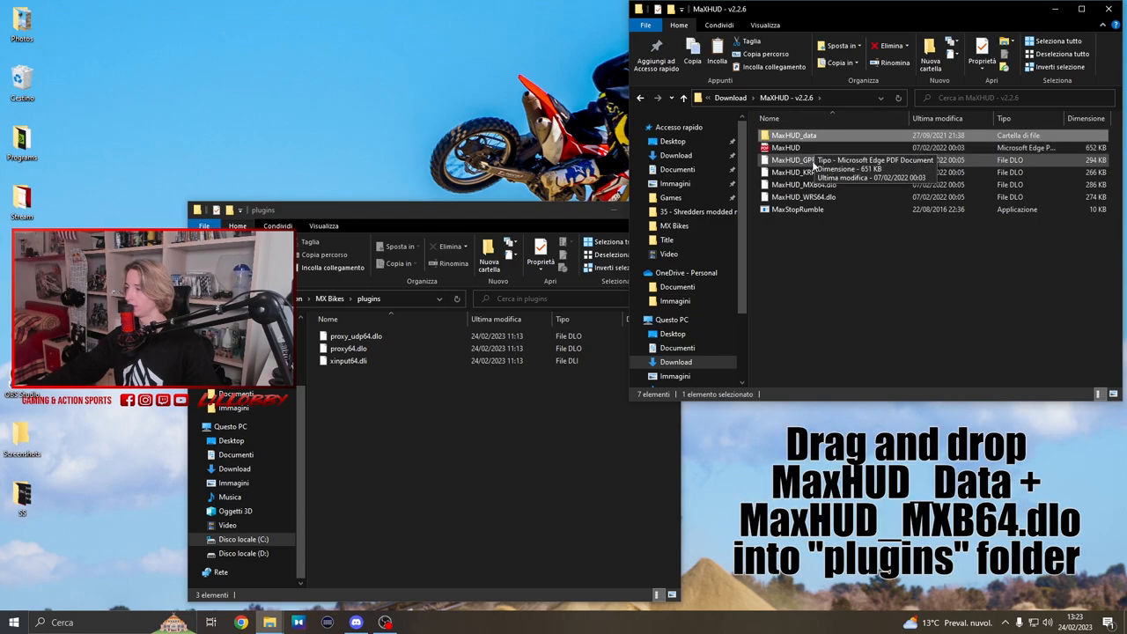
pyautogui.moveTo(803, 185)
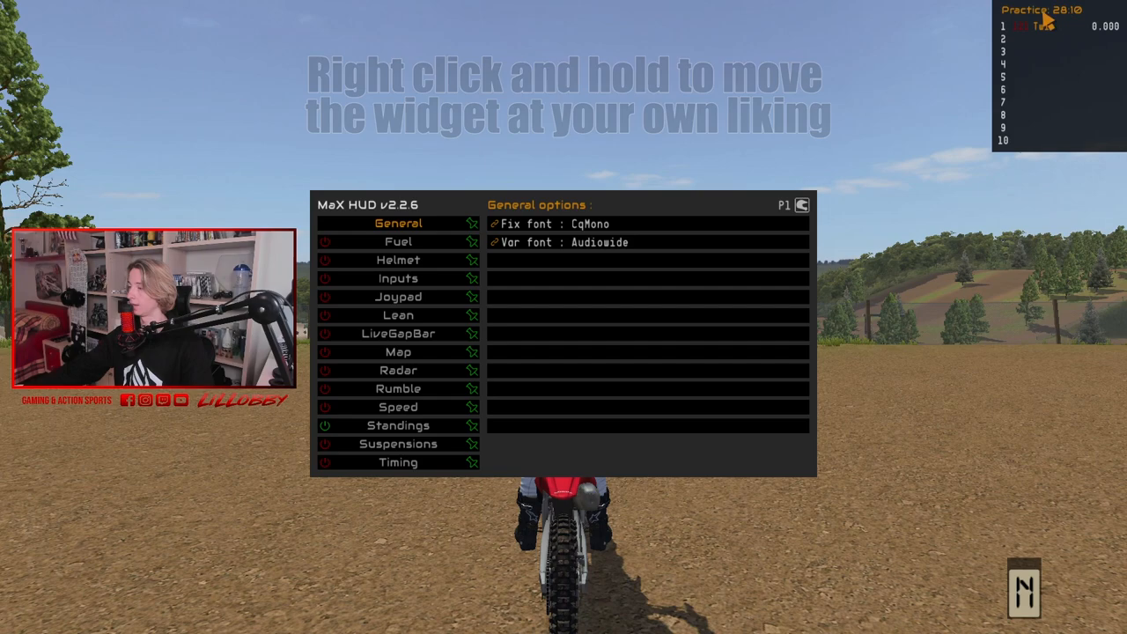
# Step: Switch the Standings widget background from Yes to No in the MaX HUD panel
pyautogui.click(398, 425)
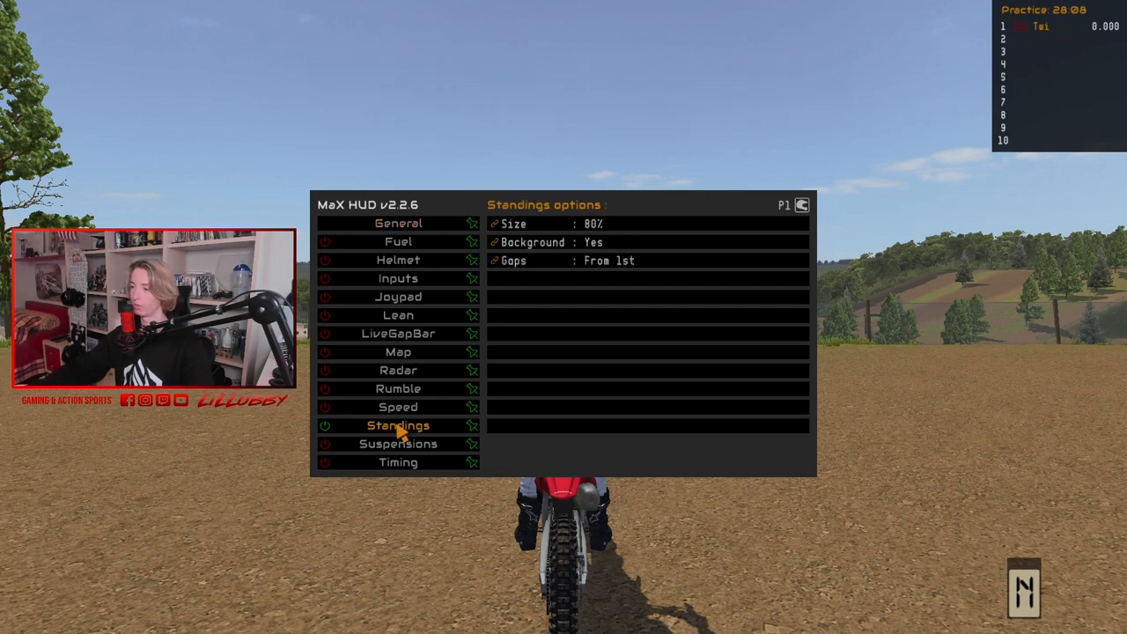
pyautogui.moveTo(590, 220)
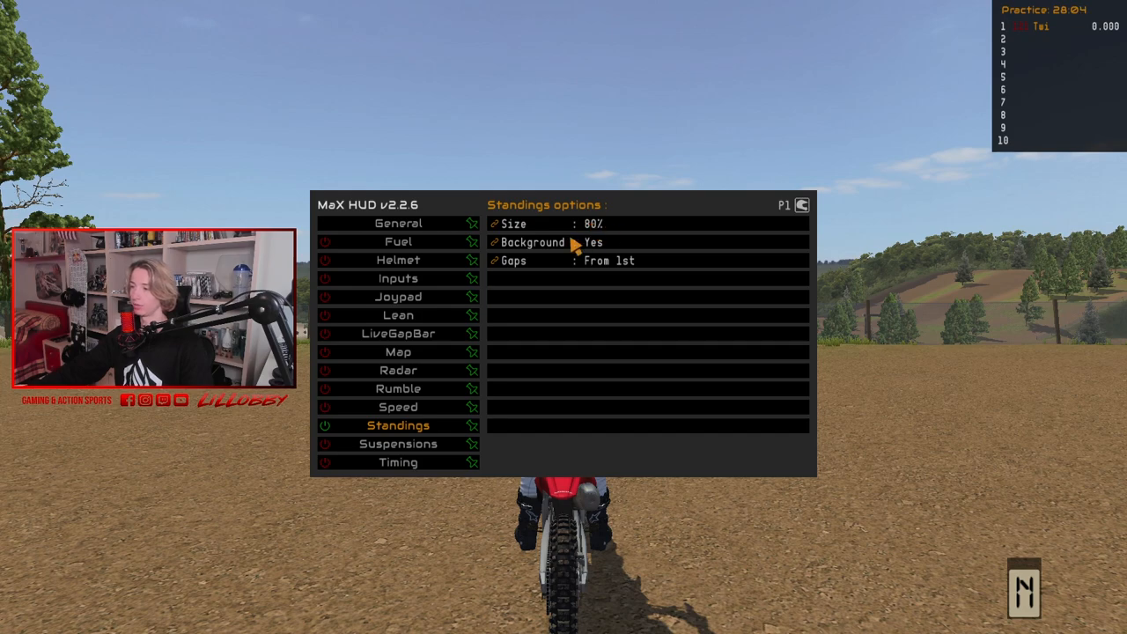
pyautogui.click(592, 243)
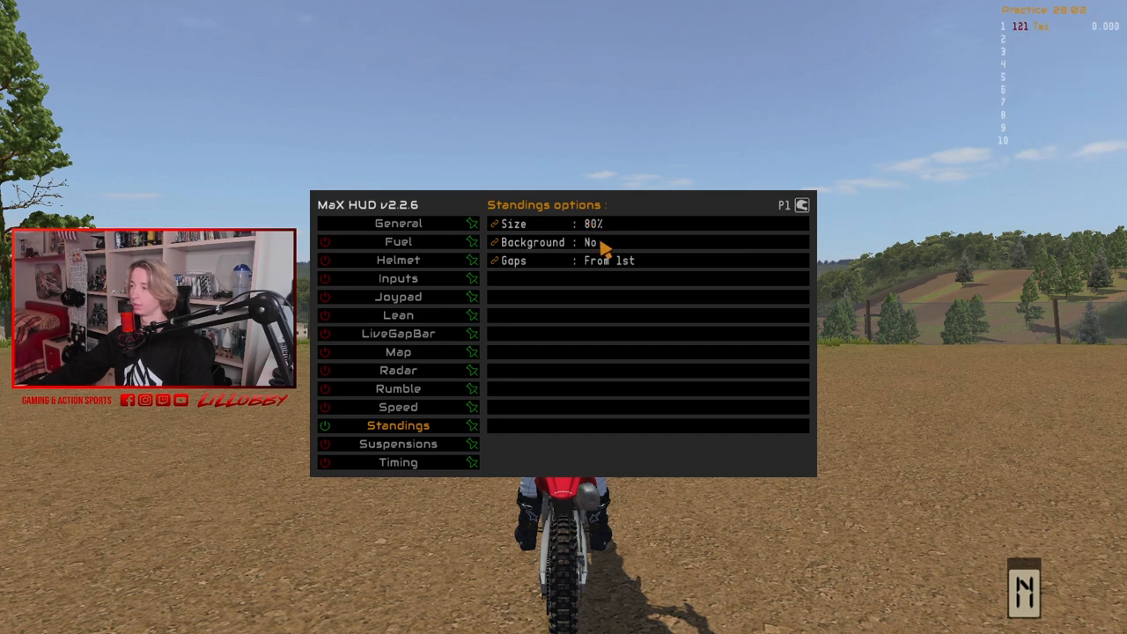
pyautogui.moveTo(916, 166)
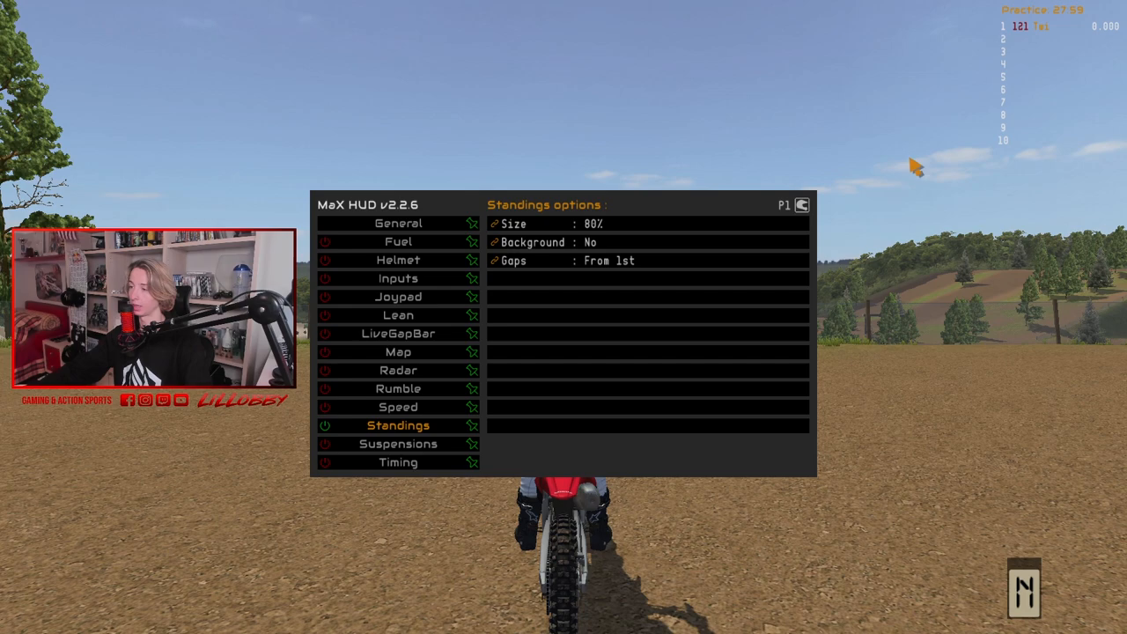
pyautogui.moveTo(501, 333)
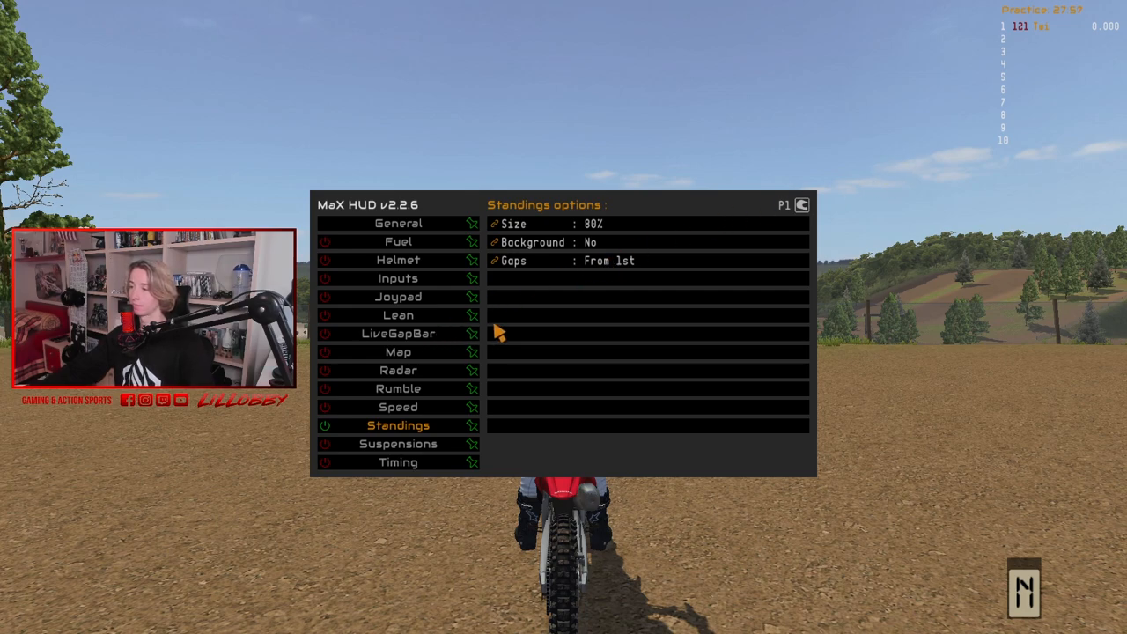
pyautogui.moveTo(487, 315)
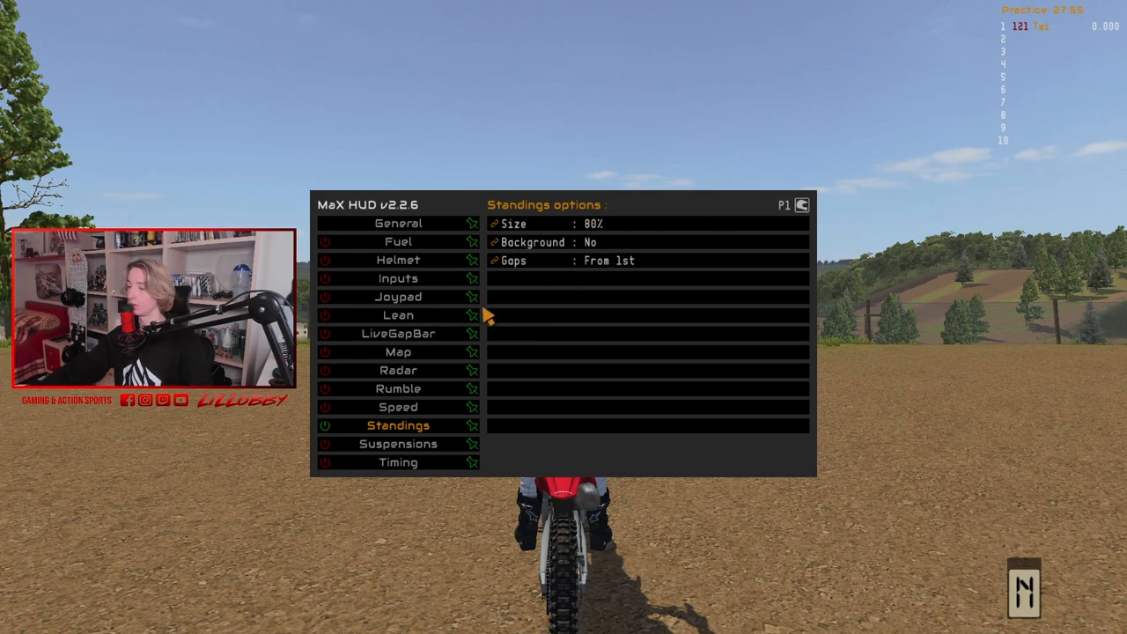
pyautogui.moveTo(327, 356)
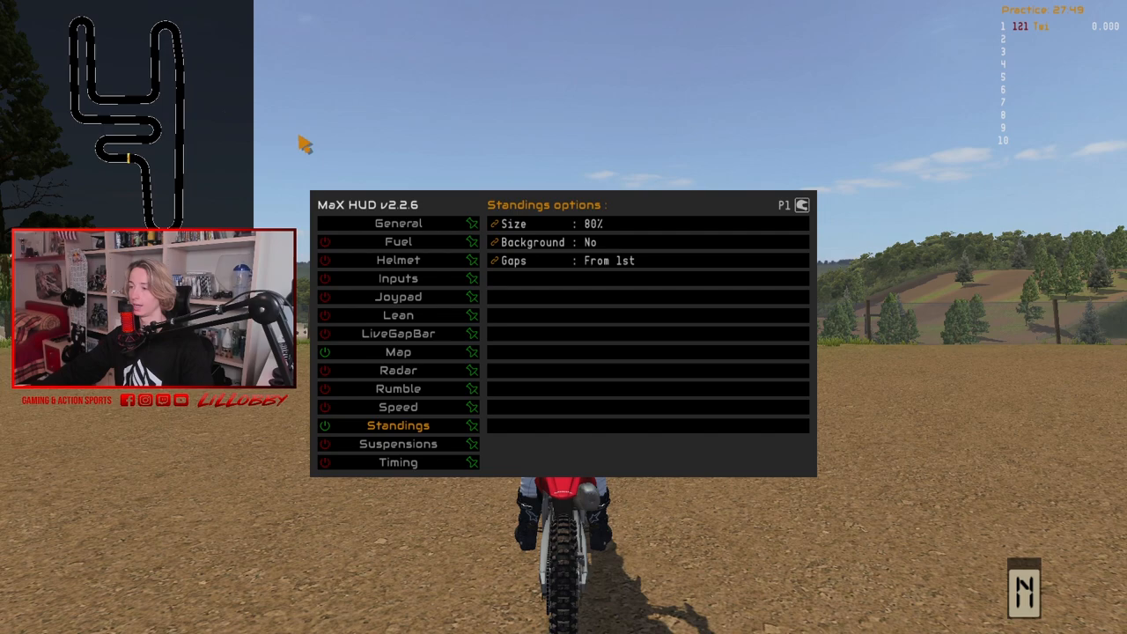
# Step: Reduce the track Map widget size to 20% in its options
pyautogui.click(398, 353)
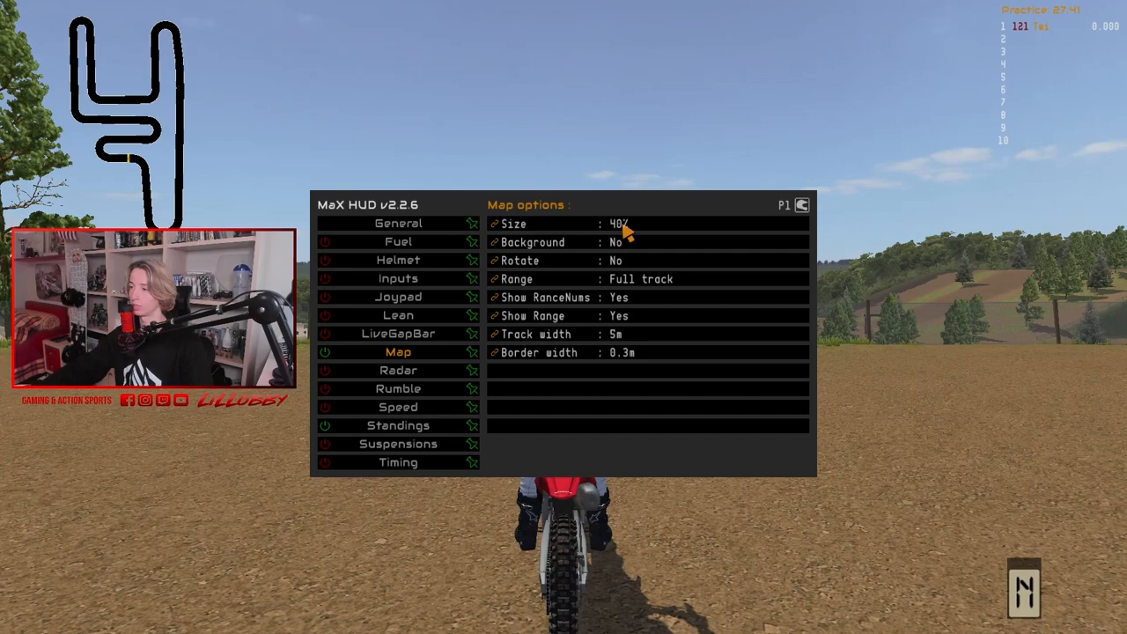
pyautogui.click(626, 224)
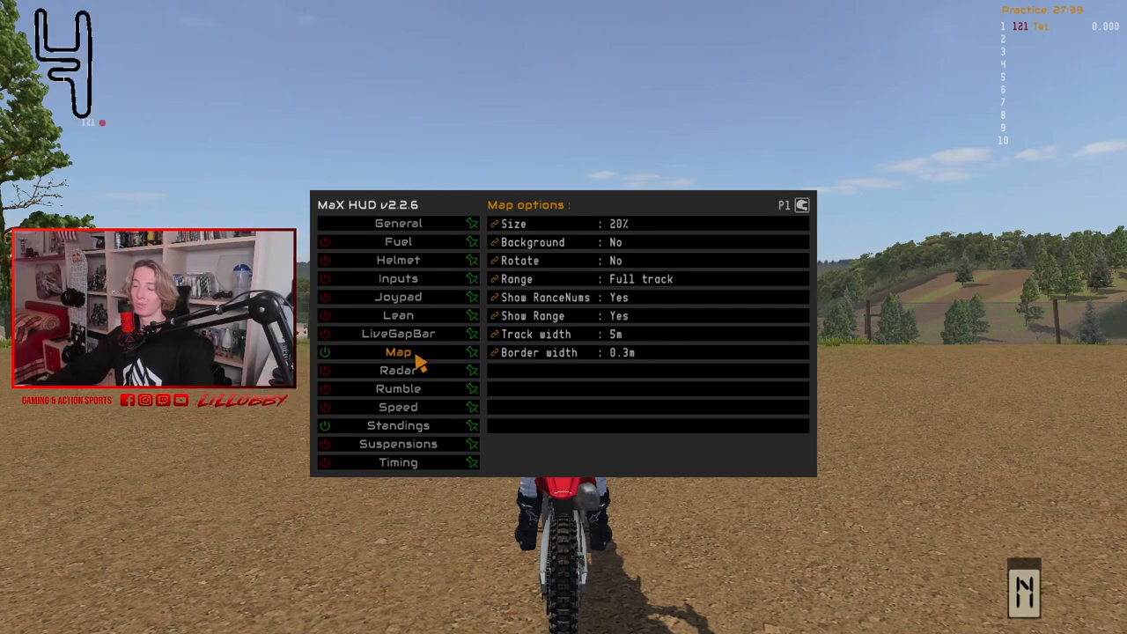
pyautogui.moveTo(497, 324)
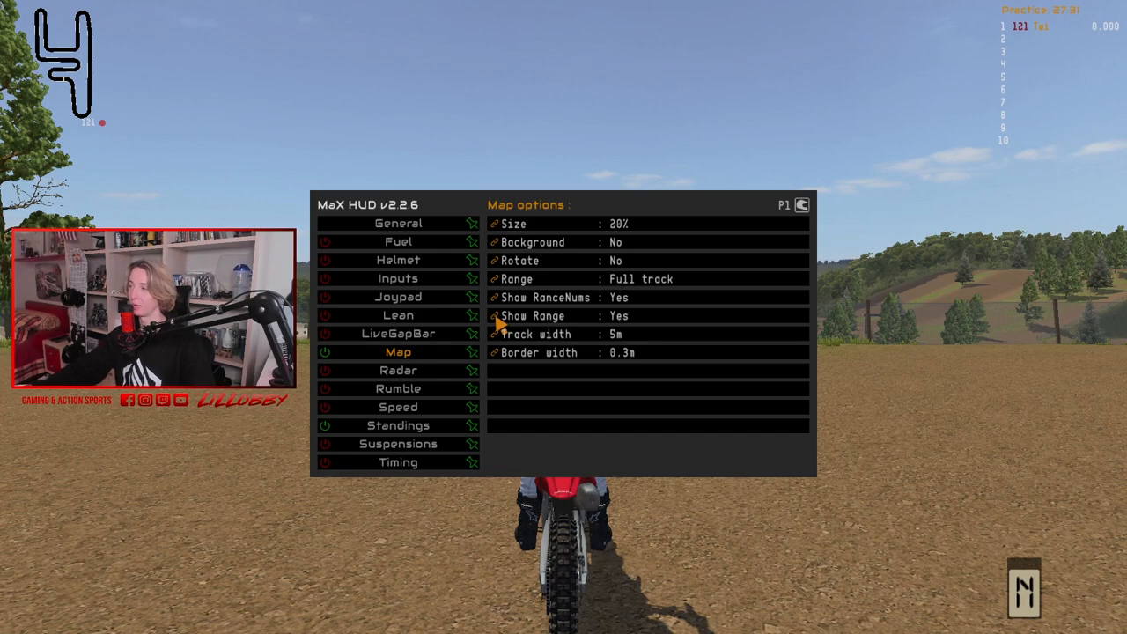